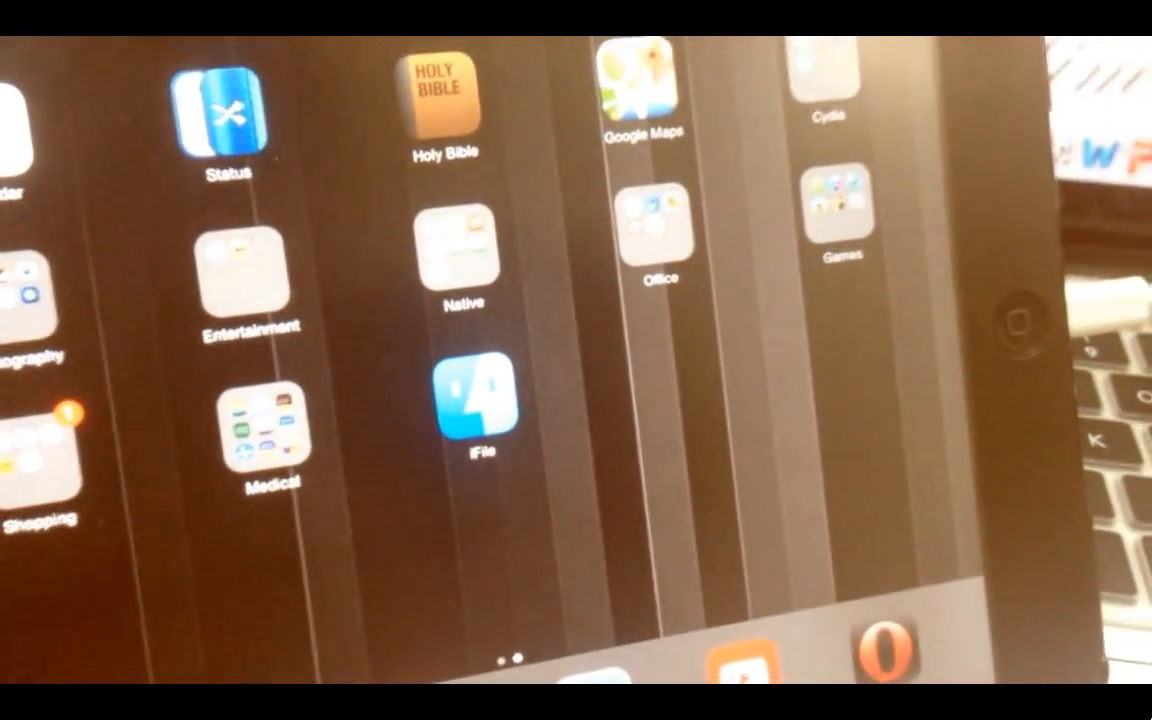
- Launch iFile and play the Sub Focus Endorphins MP4 from mount1 in Video Player
left_click(480, 400)
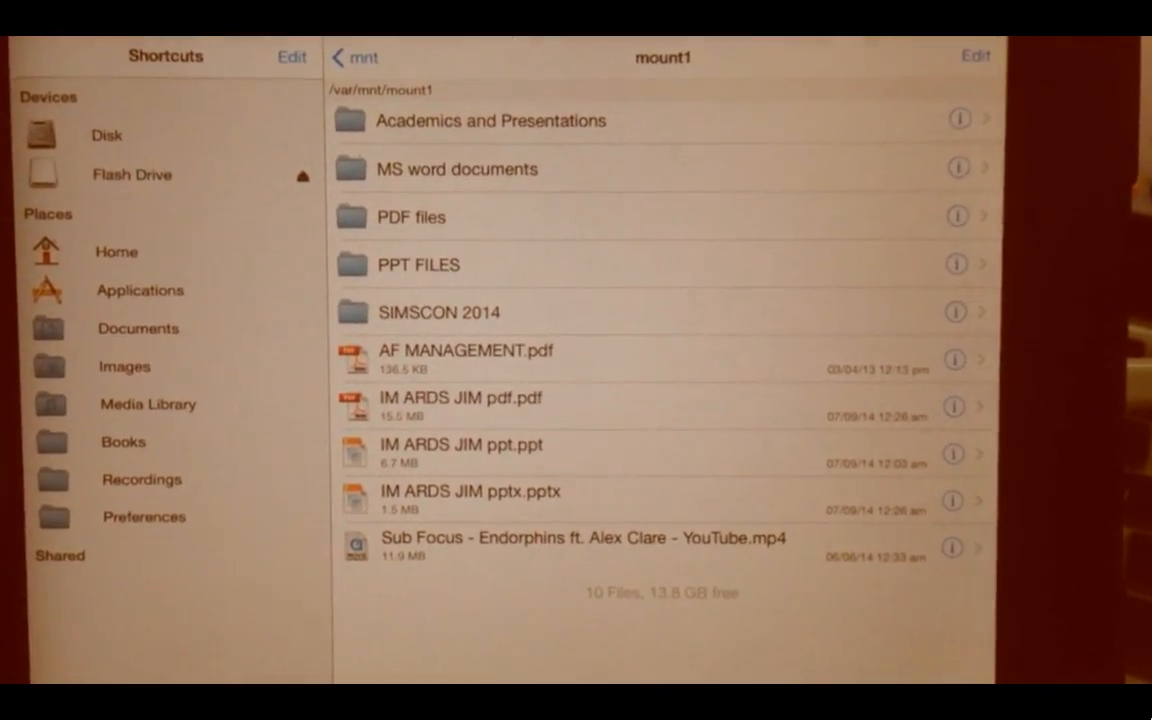
left_click(580, 537)
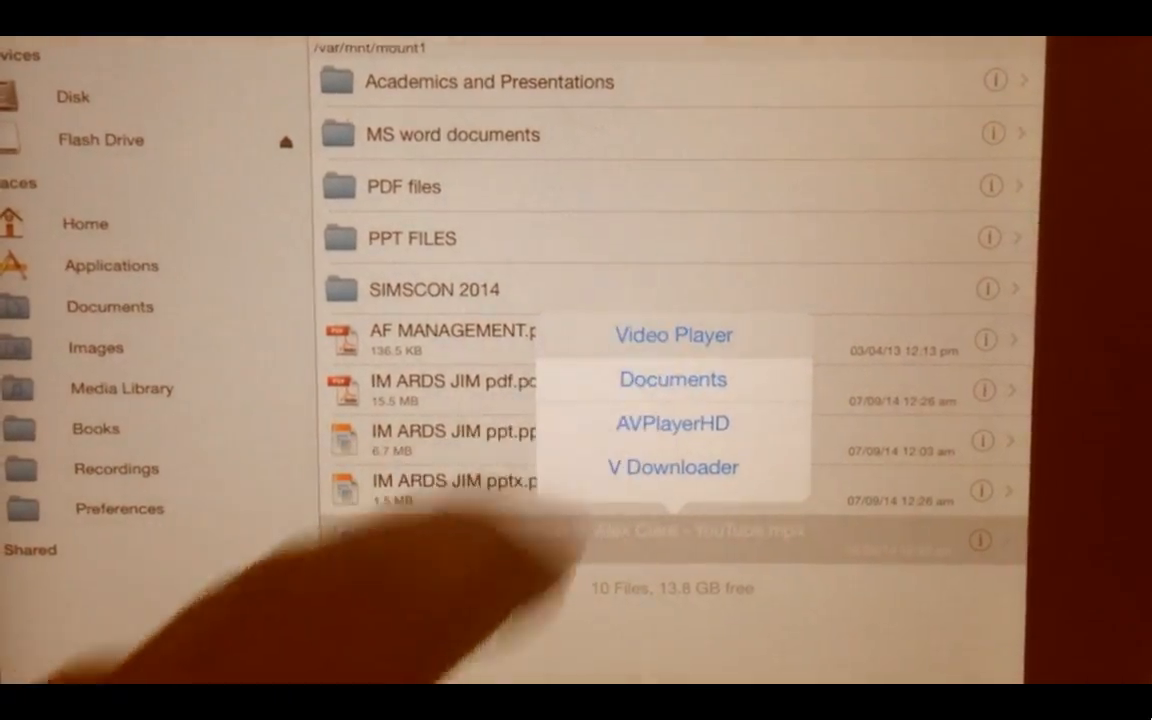
left_click(673, 334)
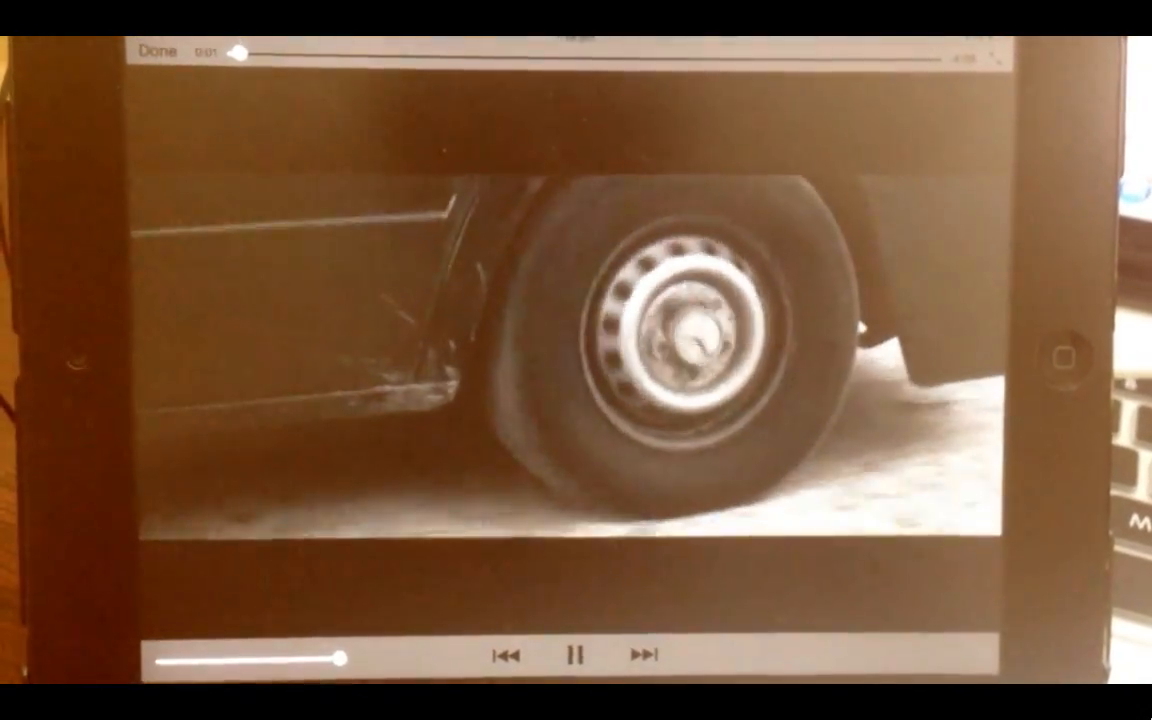